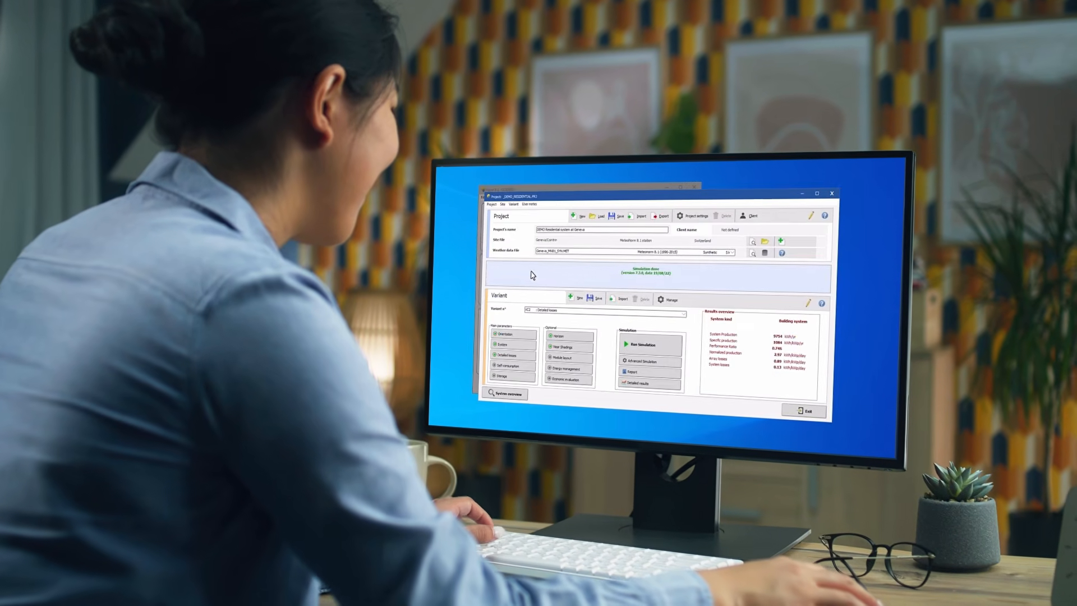
Show Orientation management listing the project's two fixed tilted plane orientations.
{"action": "left_click", "coordinate": [505, 334]}
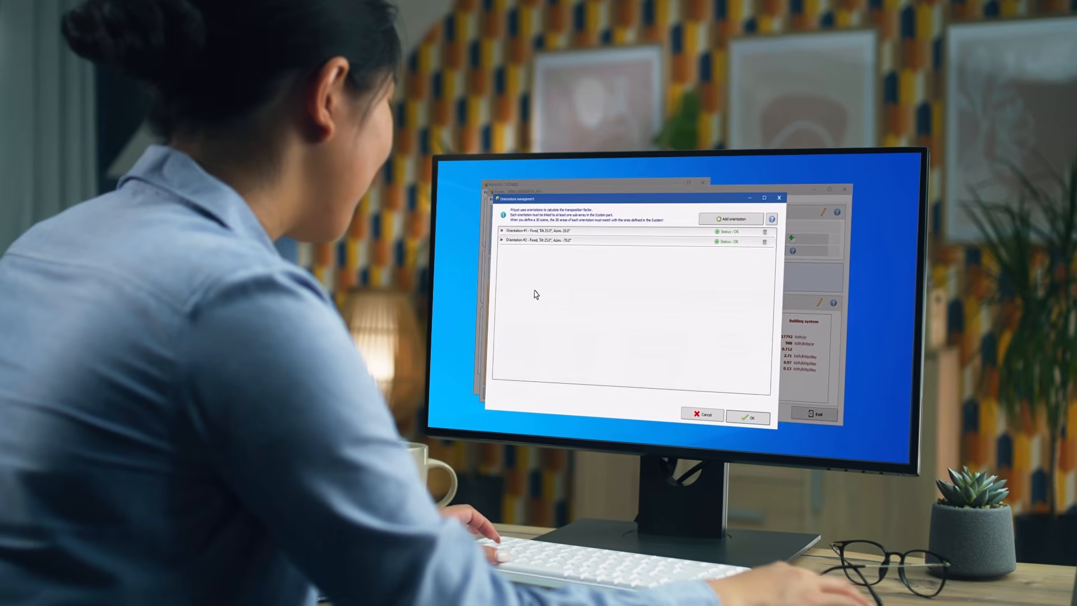
{"action": "left_click", "coordinate": [502, 230]}
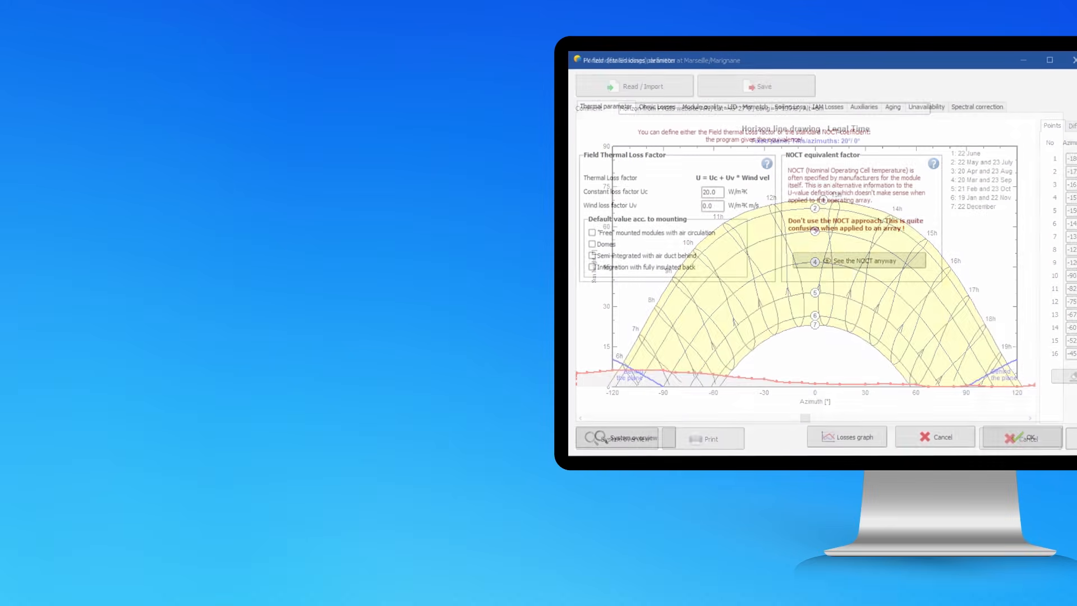
Show the Detailed losses thermal parameters with the Uc and Uv loss factors.
{"action": "left_click", "coordinate": [894, 107]}
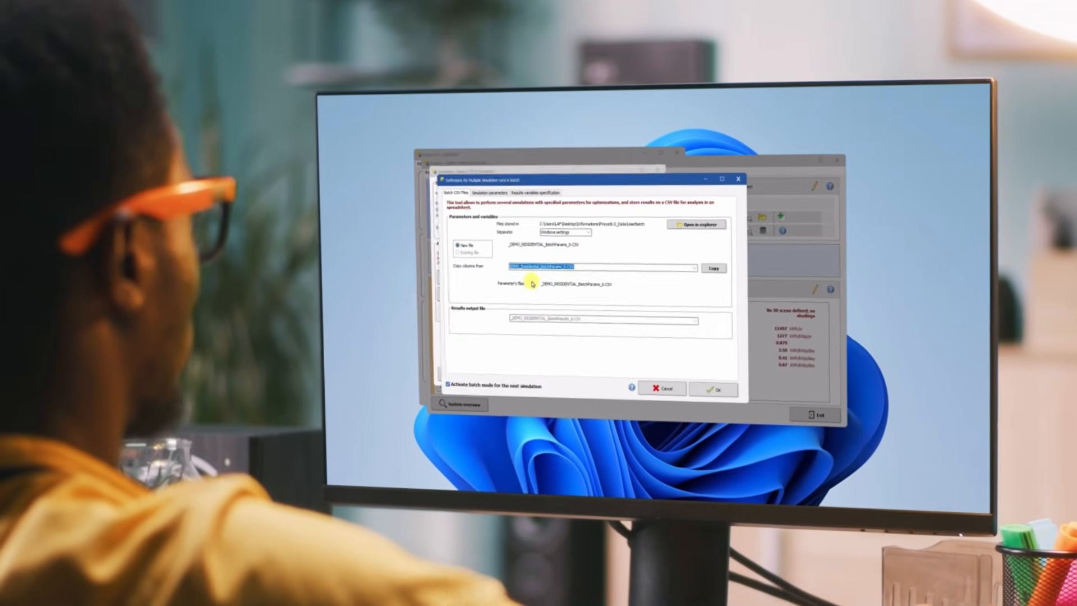
Under Simulation parameters > Plane orientation, mark plane tilt and azimuth as batch variables.
{"action": "left_click", "coordinate": [502, 192]}
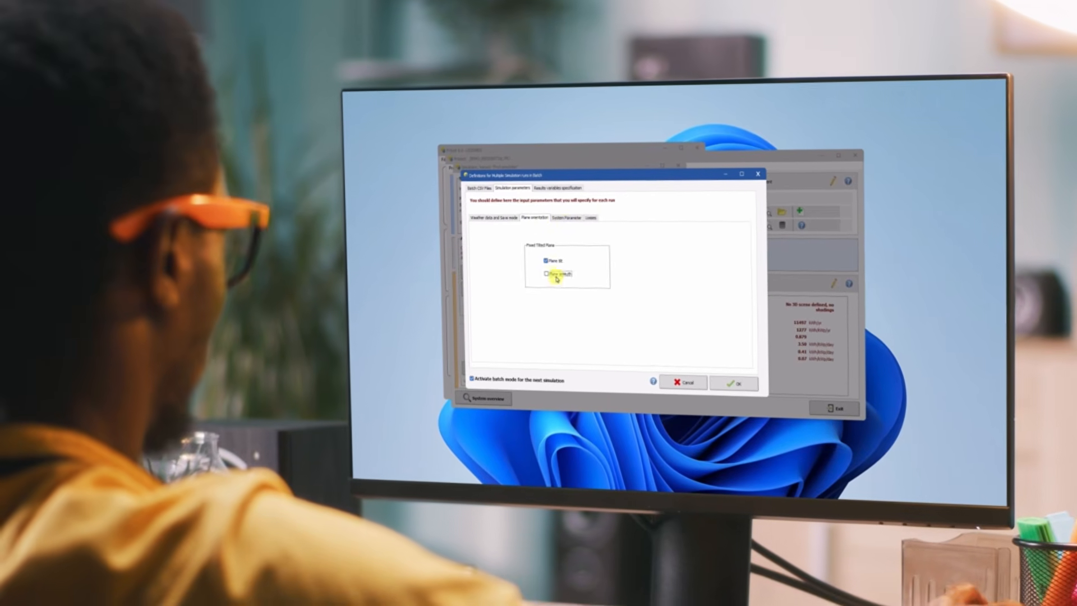
{"action": "left_click", "coordinate": [584, 213]}
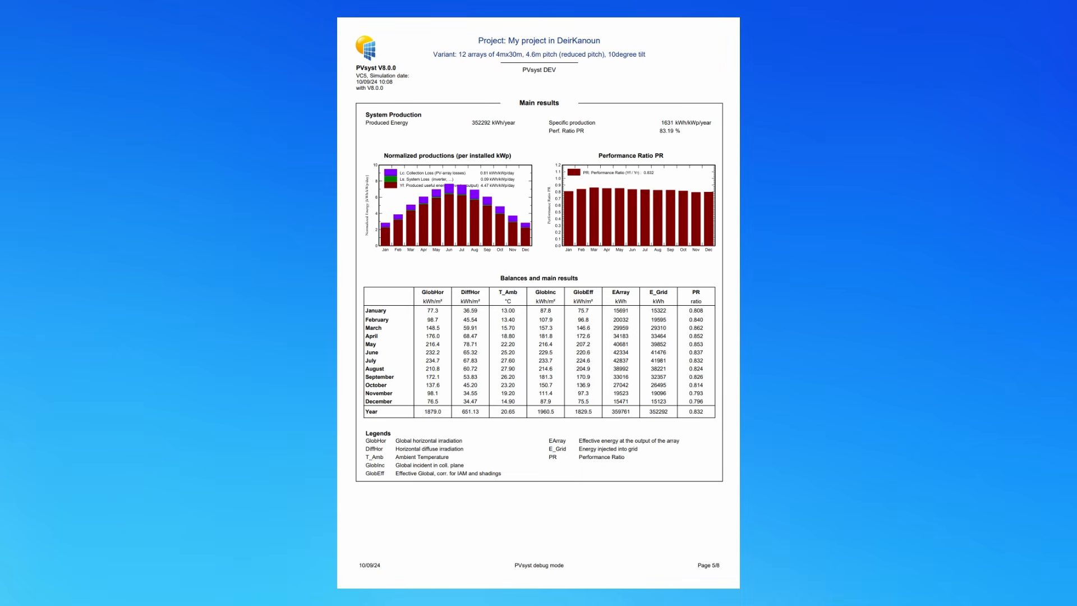
Scroll the report from Main results down to the Loss diagram page.
{"action": "scroll", "scroll_direction": "down", "scroll_amount": 3}
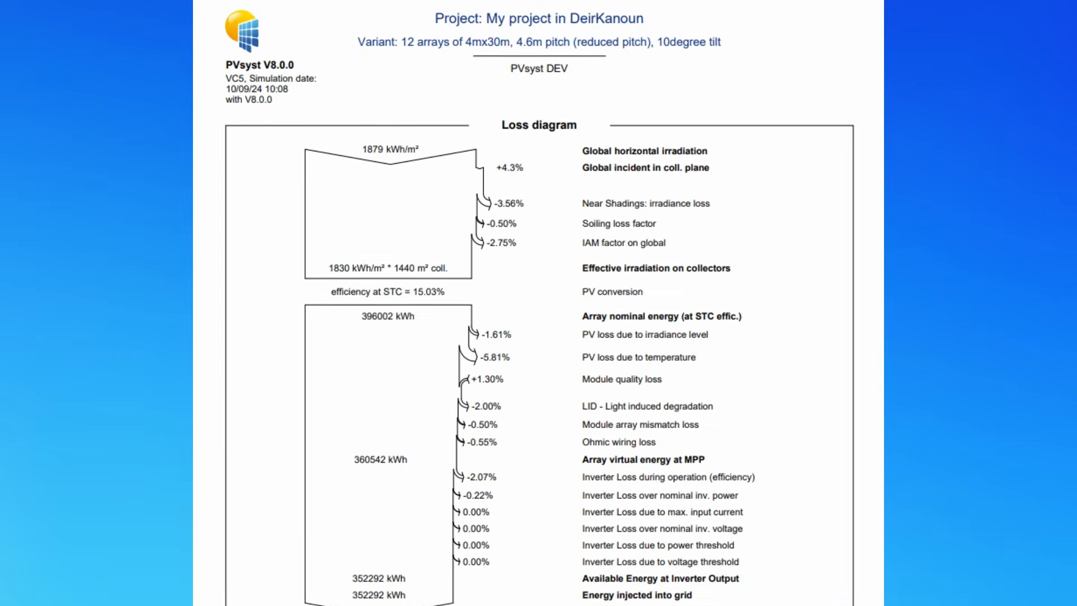